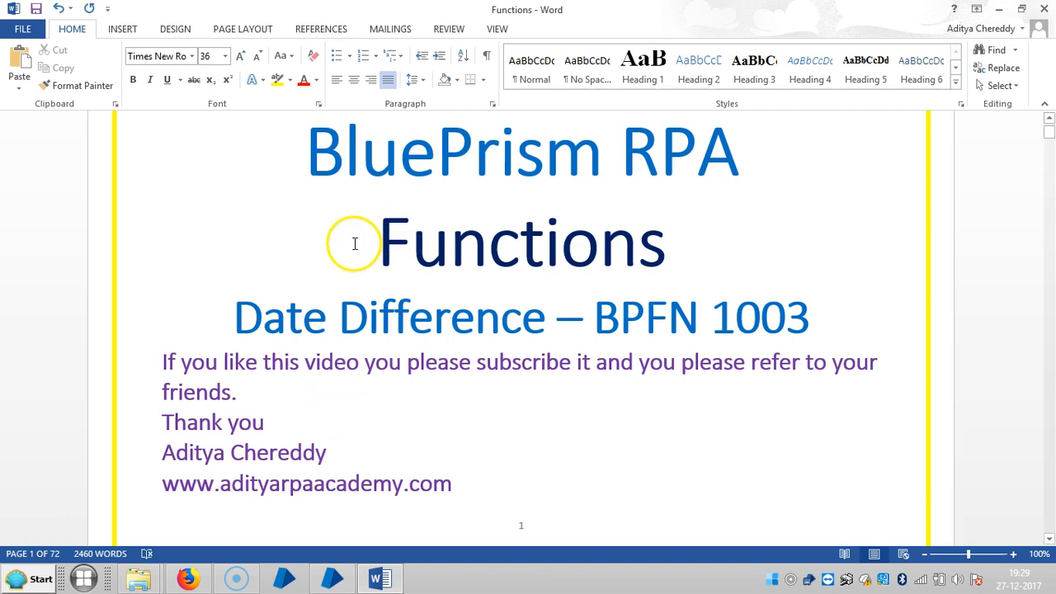
Step: Scroll the Functions document down to the page 6 MakeDate subtraction example
scroll("down", 3)
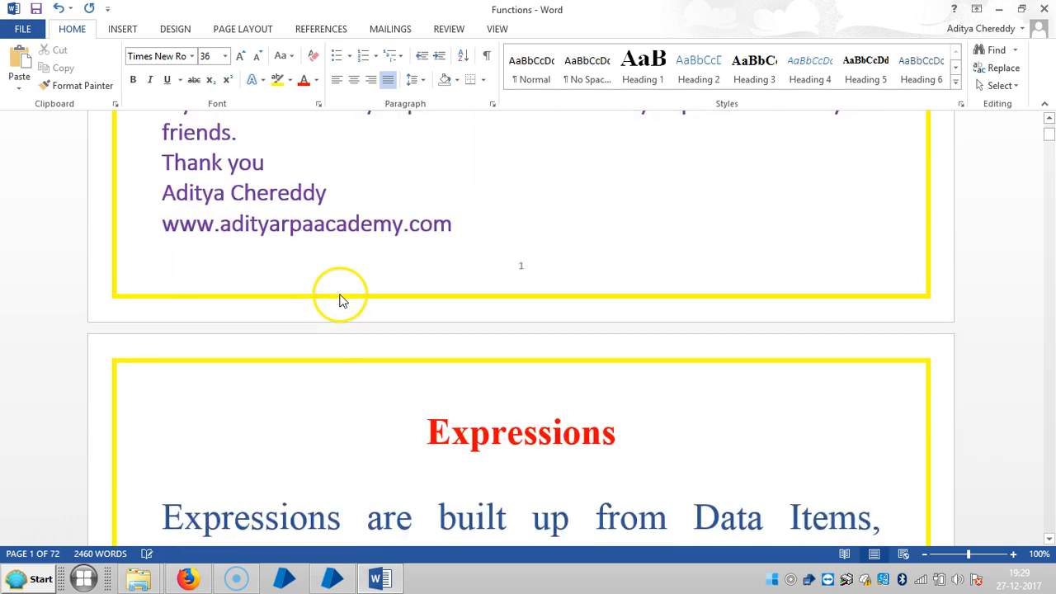
scroll("down", 3)
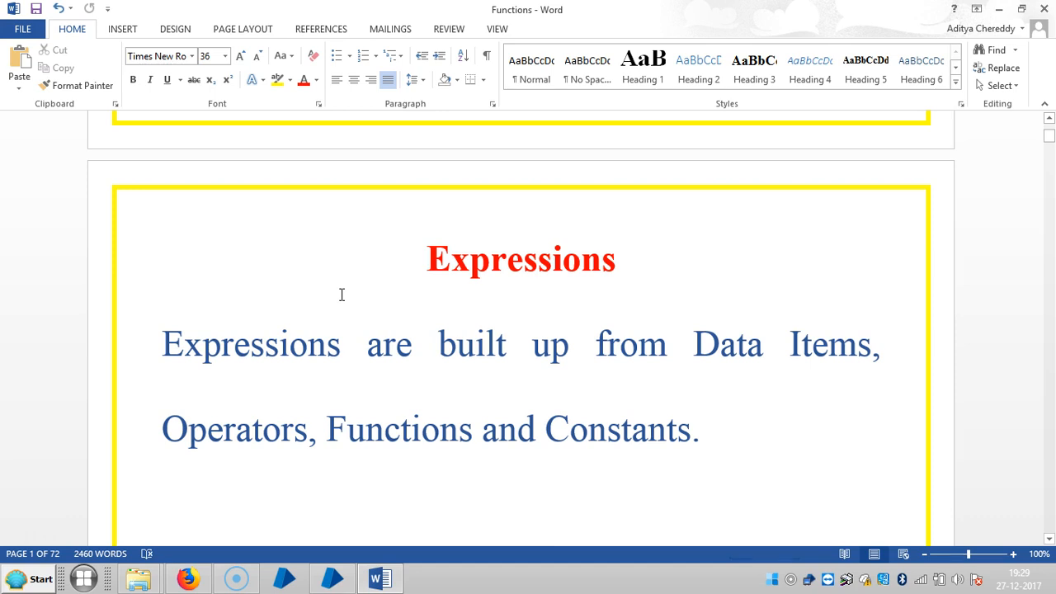
scroll("down", 3)
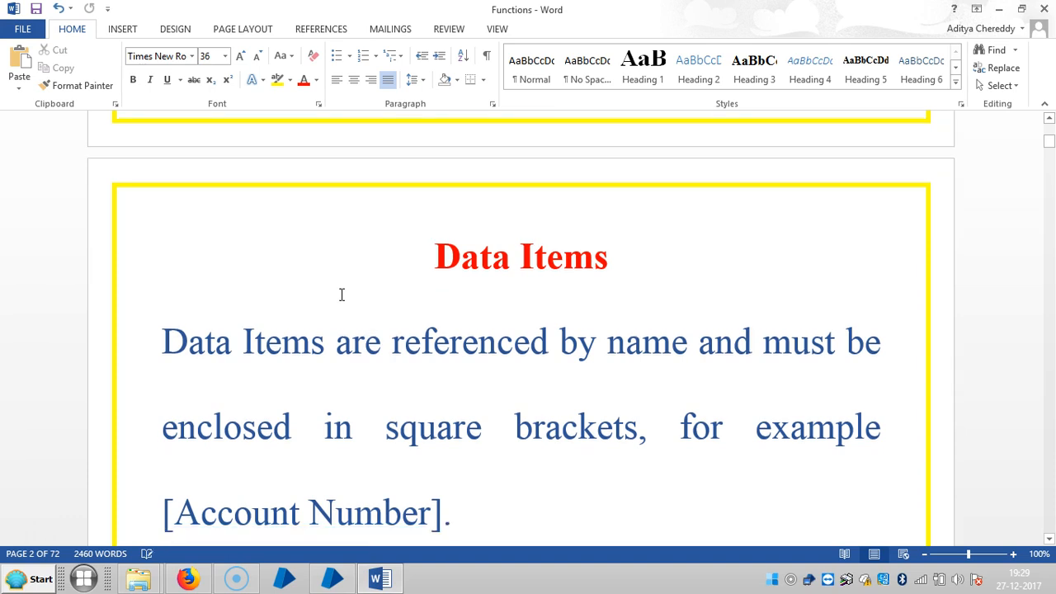
scroll("down", 3)
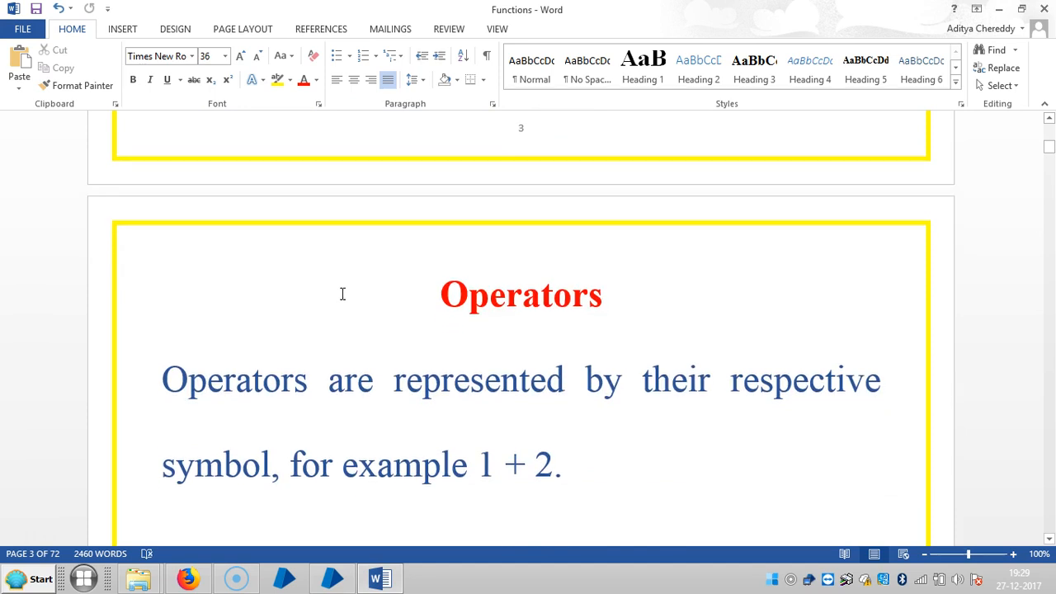
scroll("down", 3)
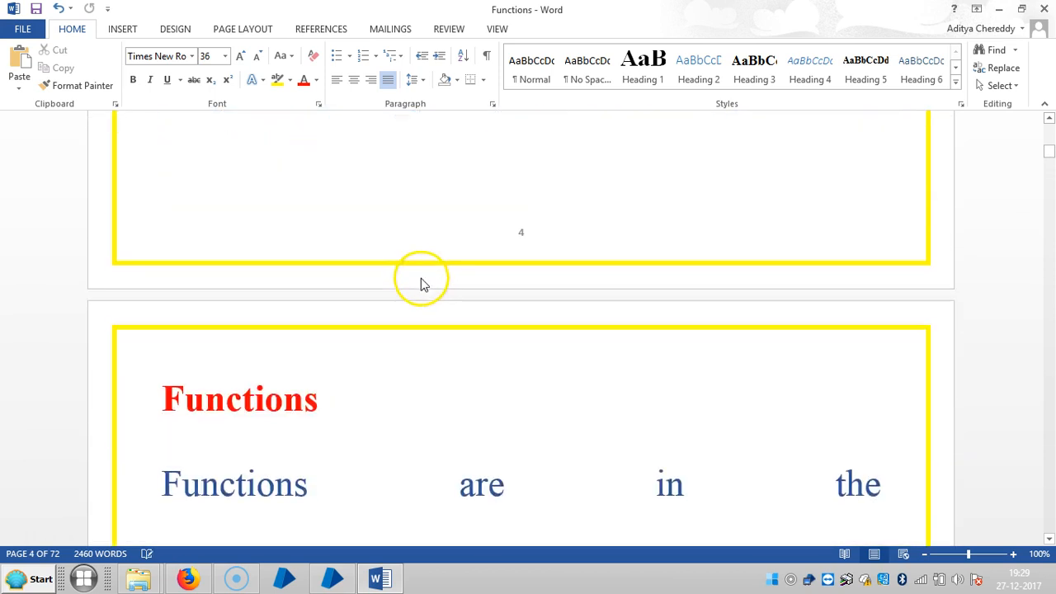
scroll("down", 3)
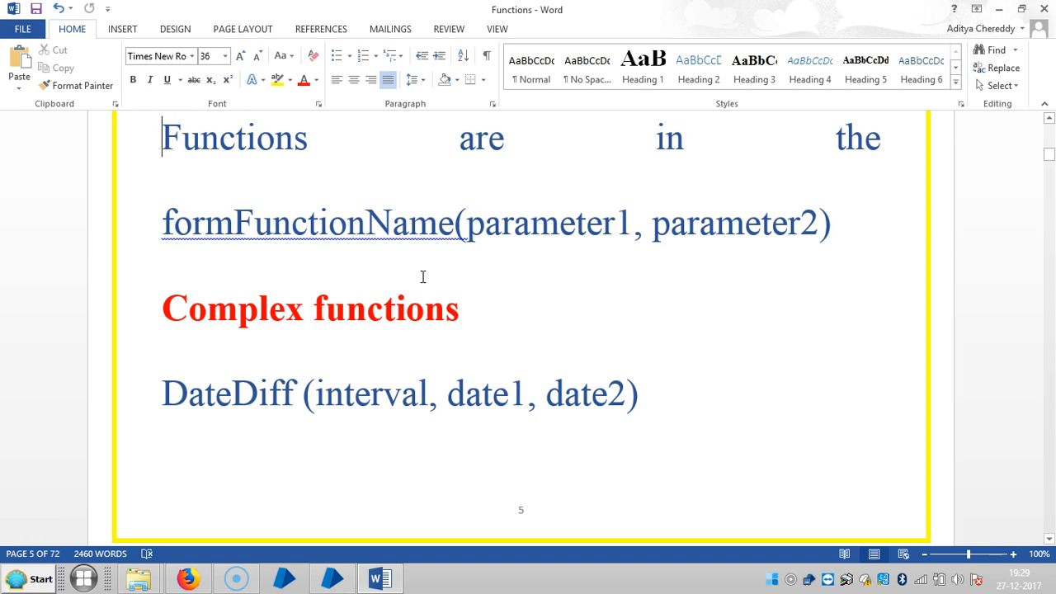
scroll("down", 3)
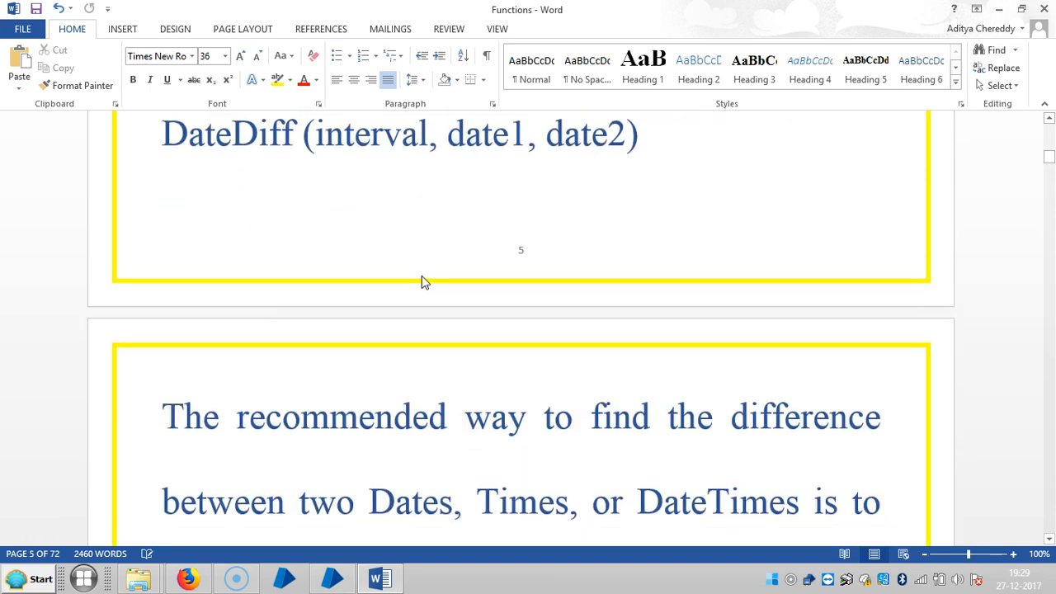
scroll("down", 3)
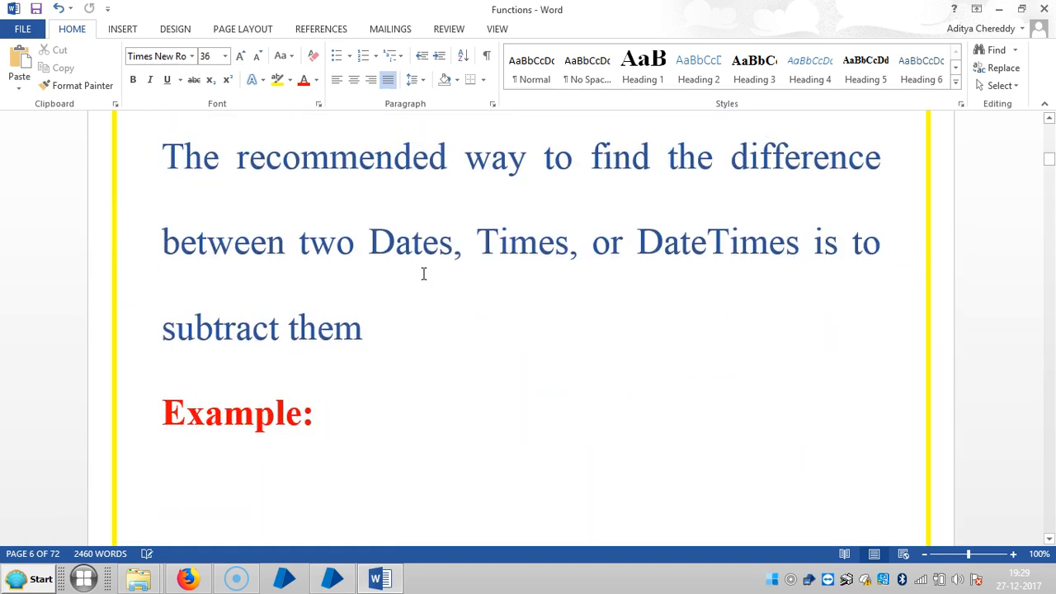
scroll("down", 3)
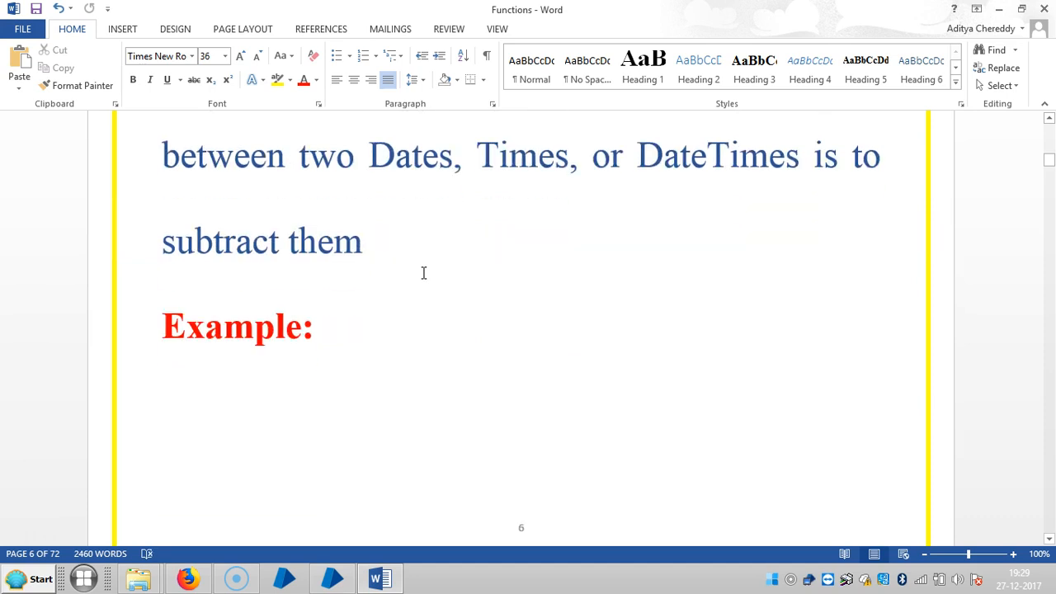
scroll("down", 3)
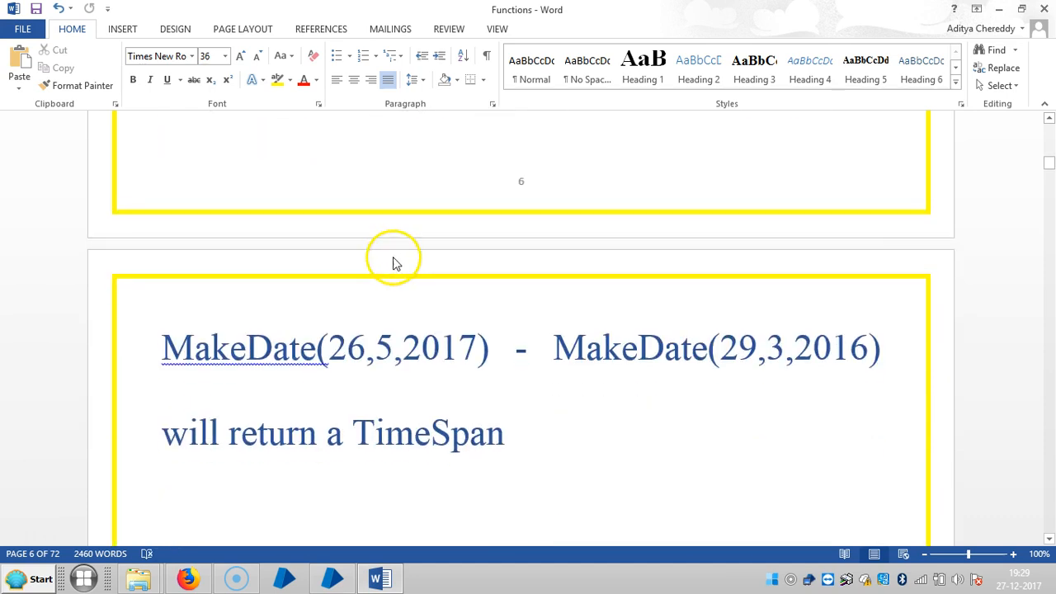
mouse_move(320, 295)
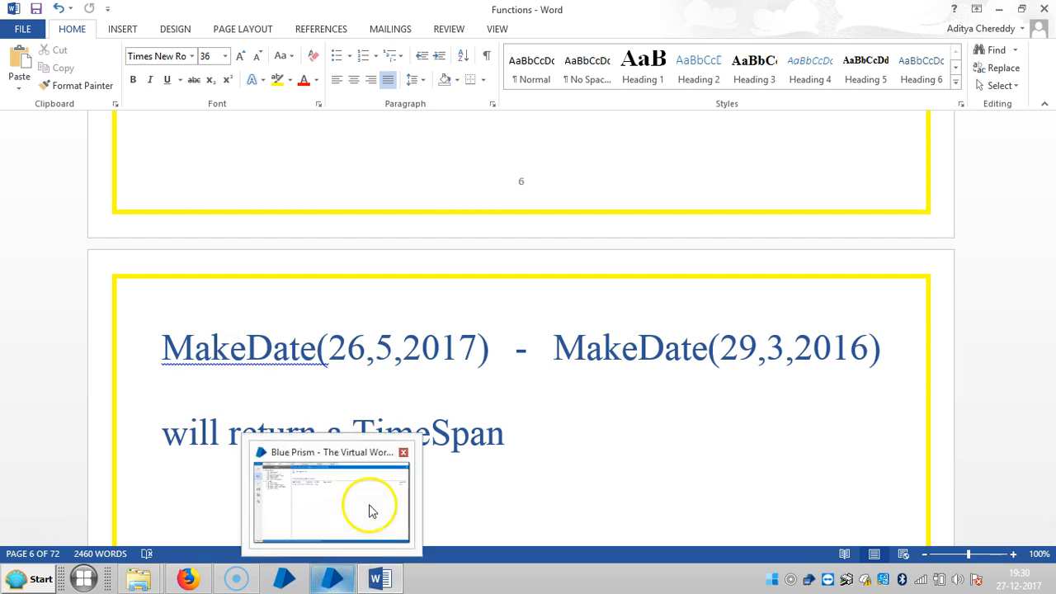
Step: Create a new process in Studio named 'Date Difference Process'
right_click(101, 71)
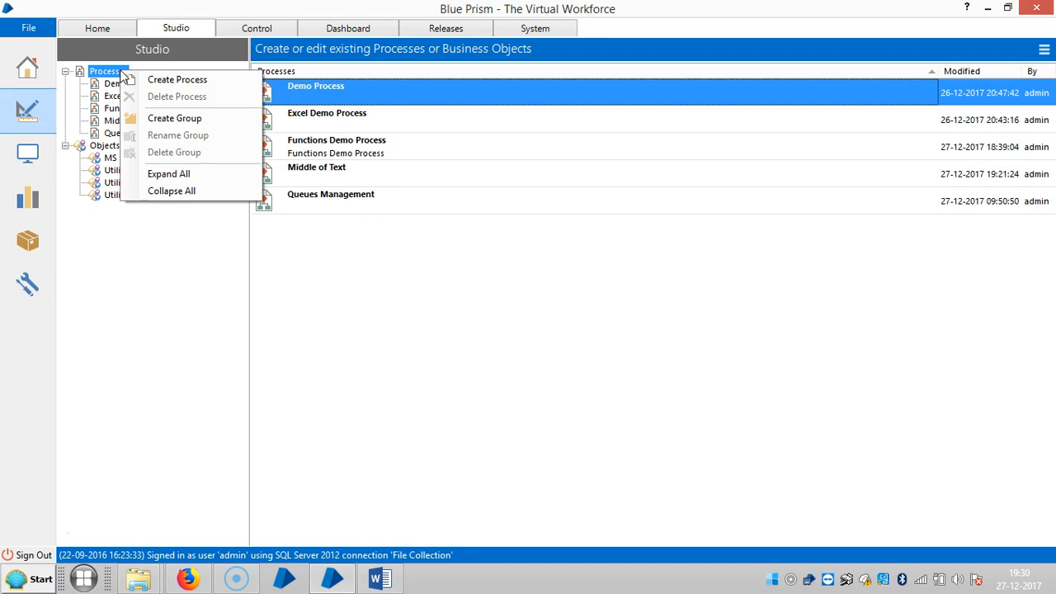
left_click(177, 79)
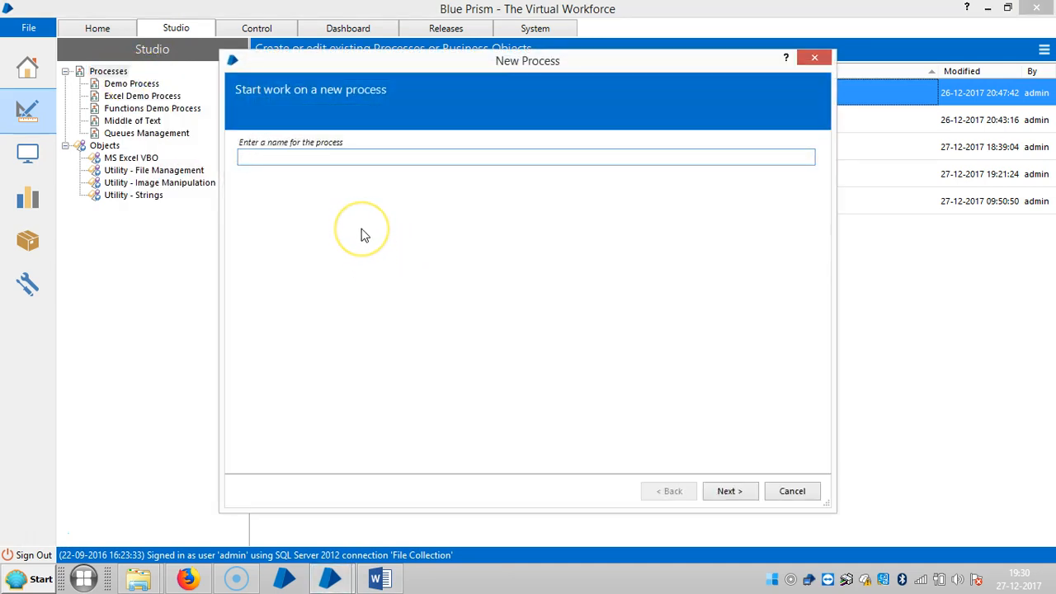
type("Date Difference p")
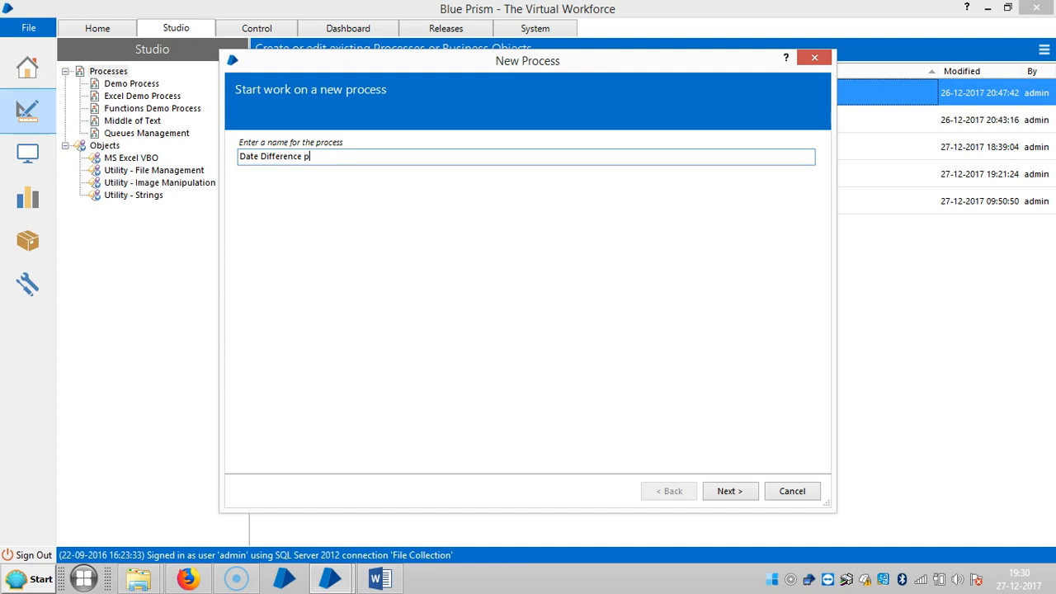
key("Backspace")
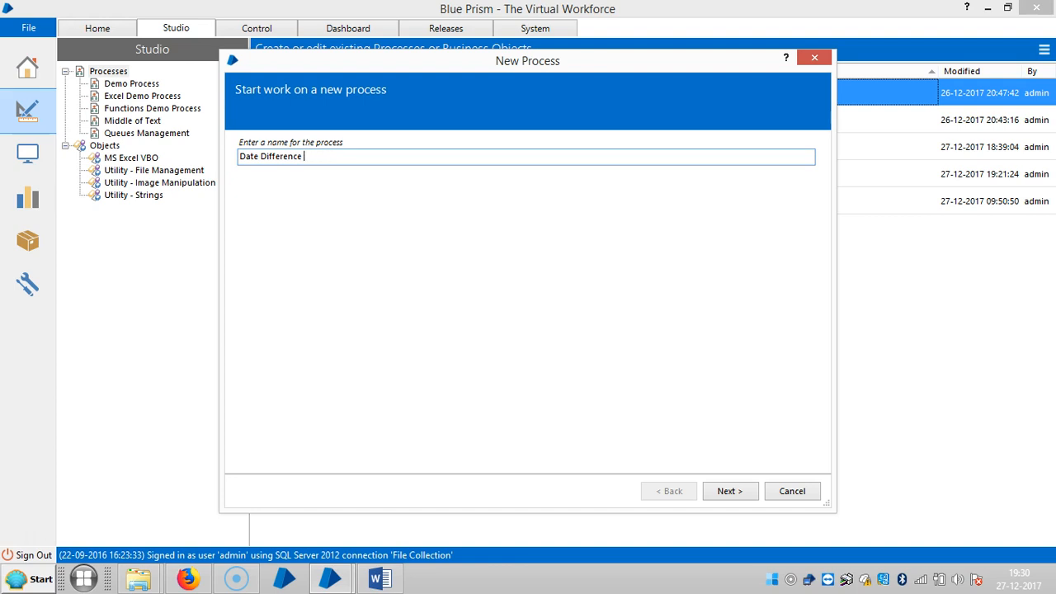
type("Process")
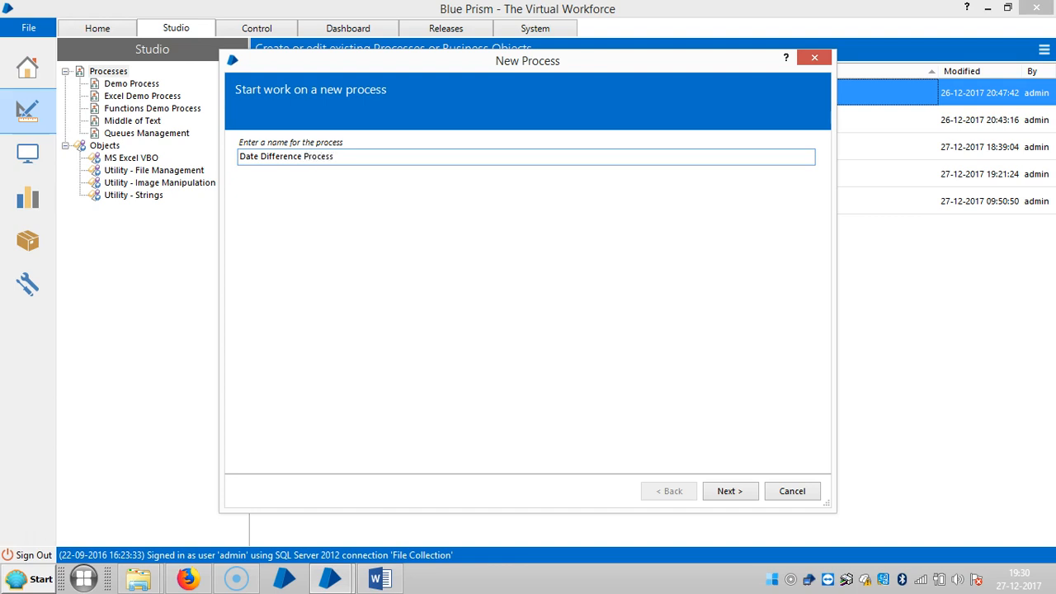
left_click(730, 491)
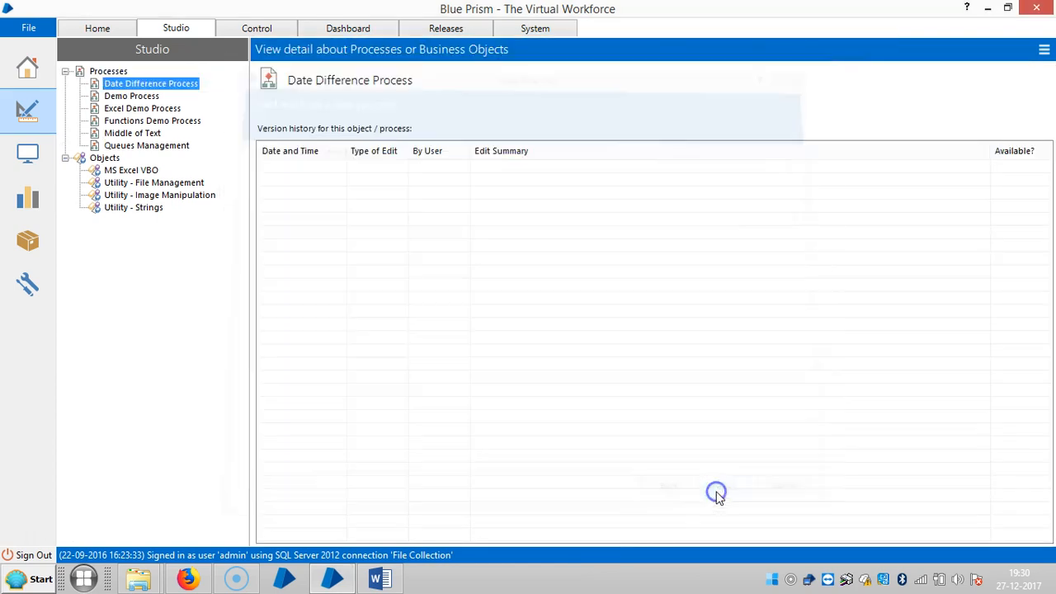
Step: Open Date Difference Process and place a Calculation stage between Start and End
double_click(150, 83)
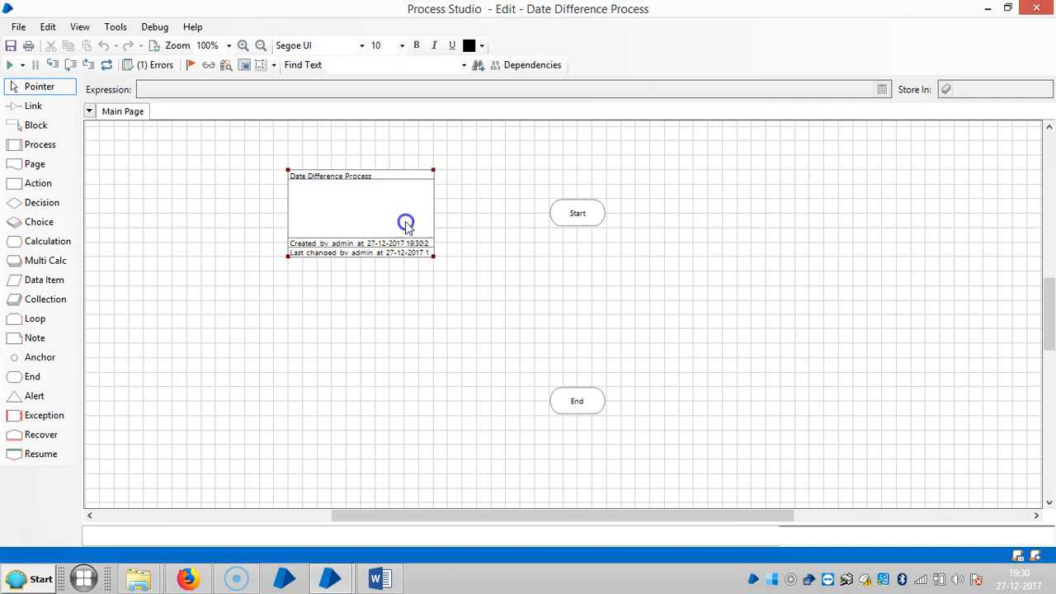
left_click_drag(361, 213, 230, 185)
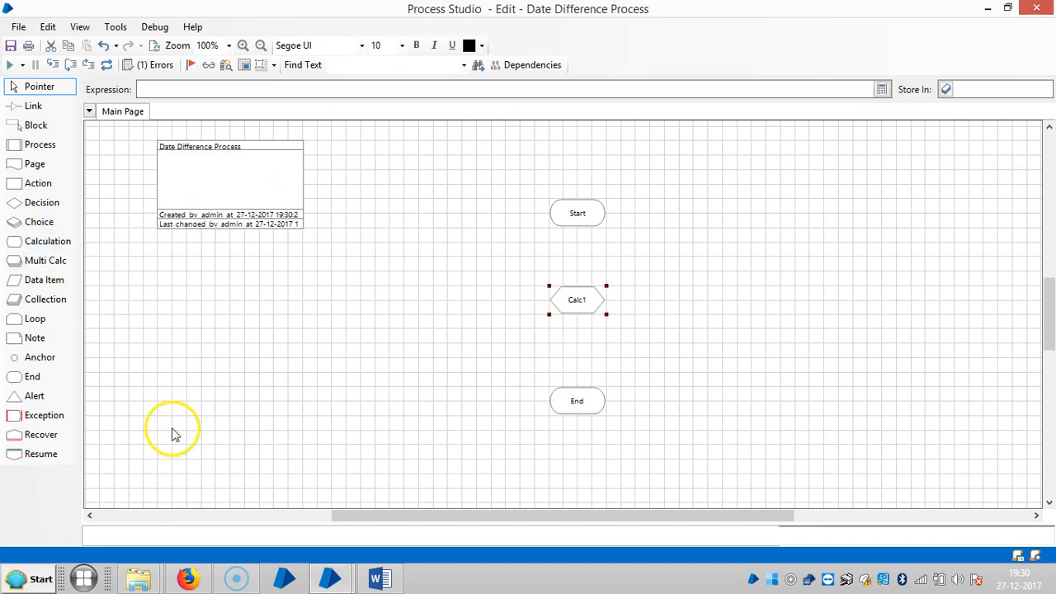
Step: Rename Calc1 to Date Diff and set its expression to MakeDate(10, 10, 2017)
double_click(577, 300)
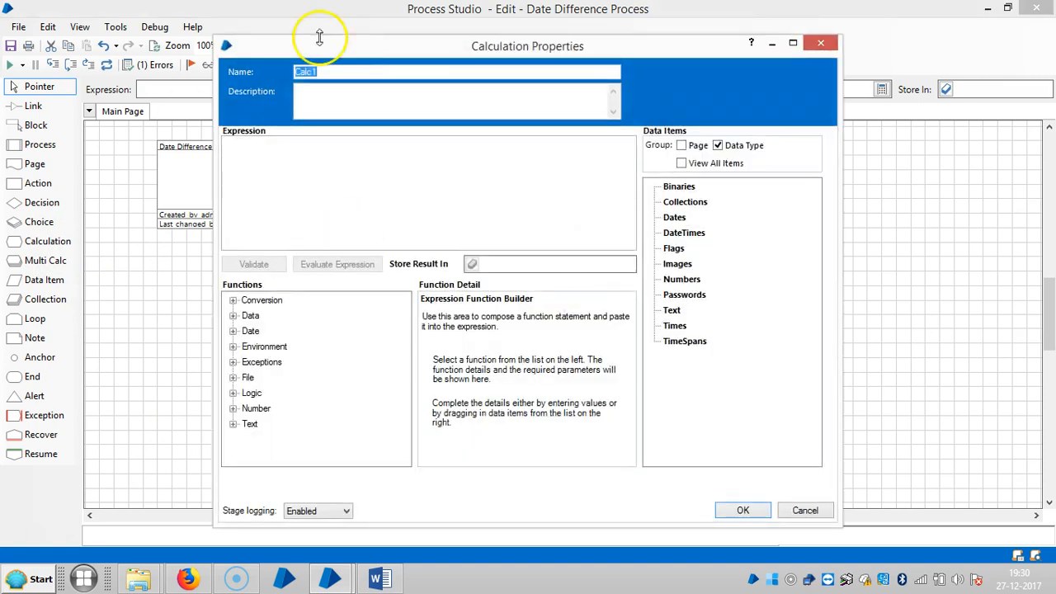
type("Date Diff")
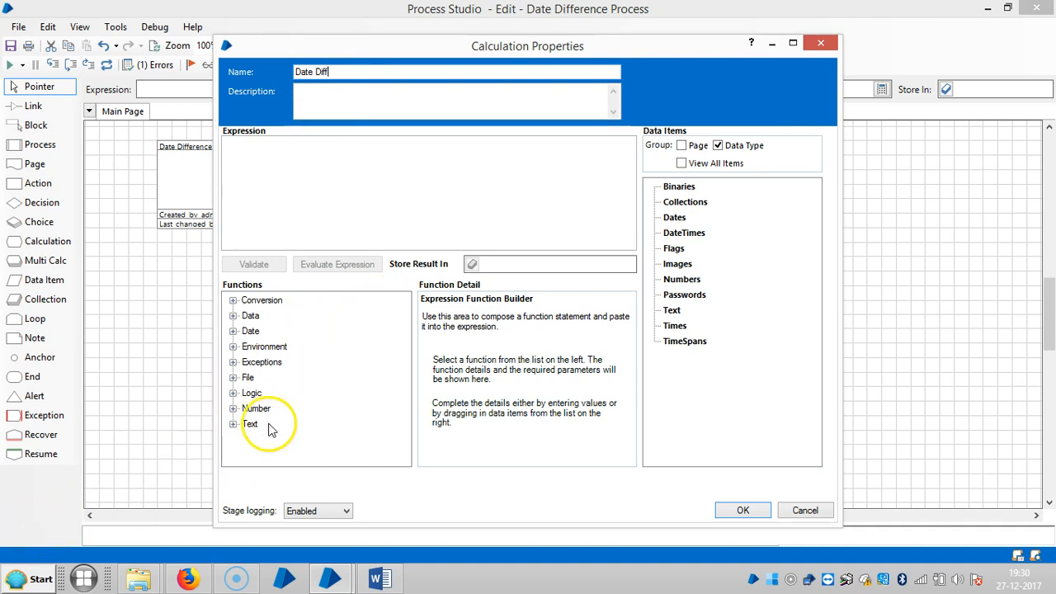
mouse_move(235, 331)
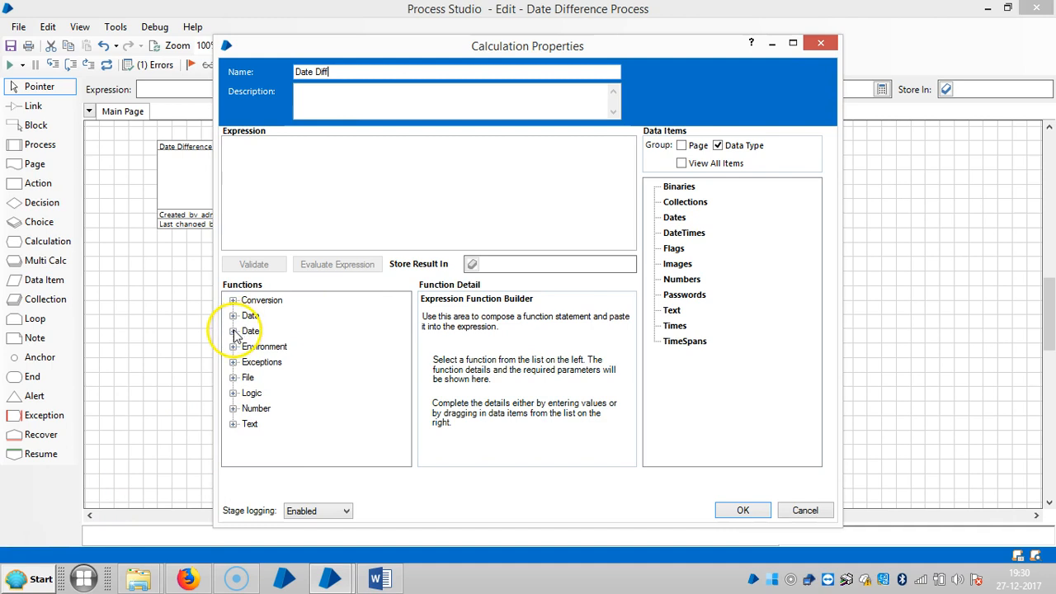
left_click(234, 331)
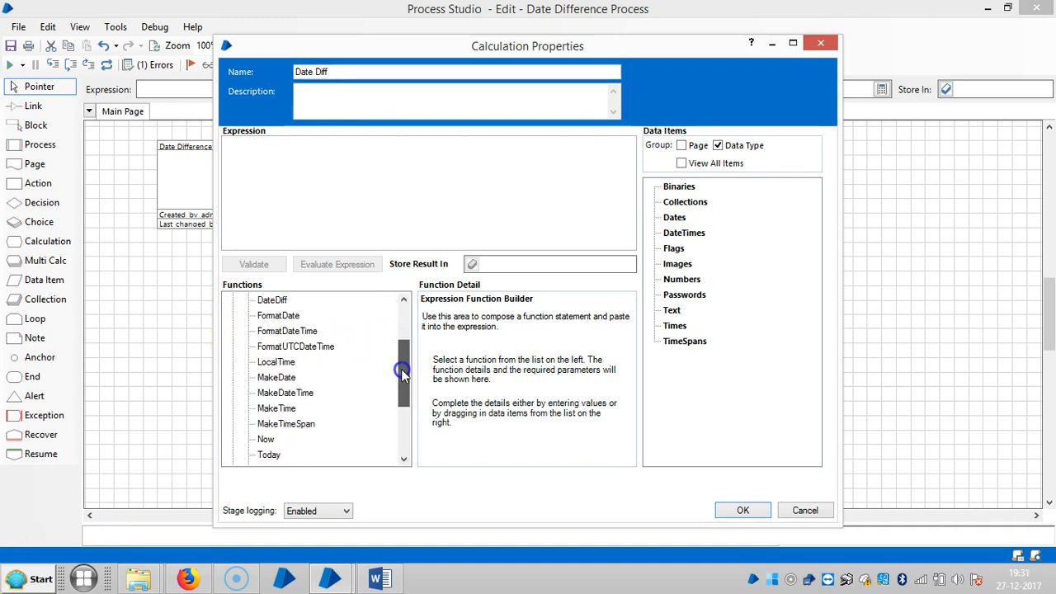
left_click(277, 377)
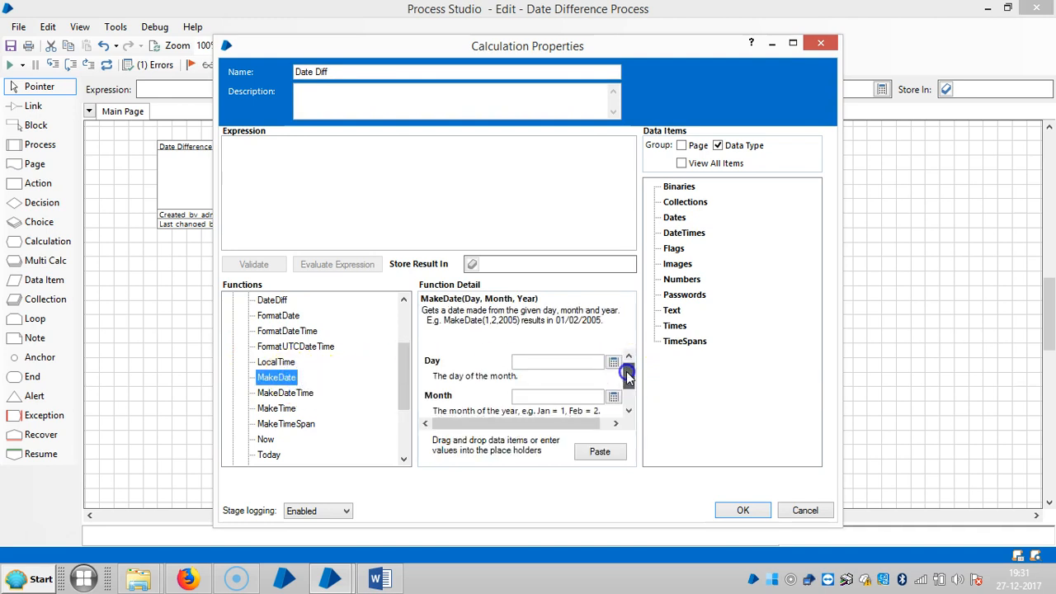
left_click(629, 378)
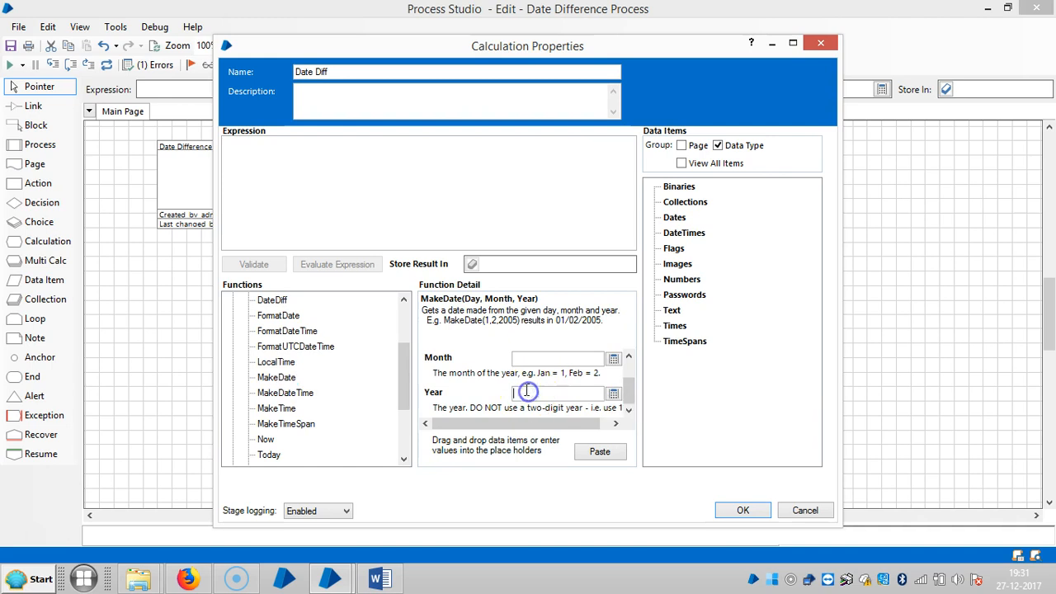
type("2017")
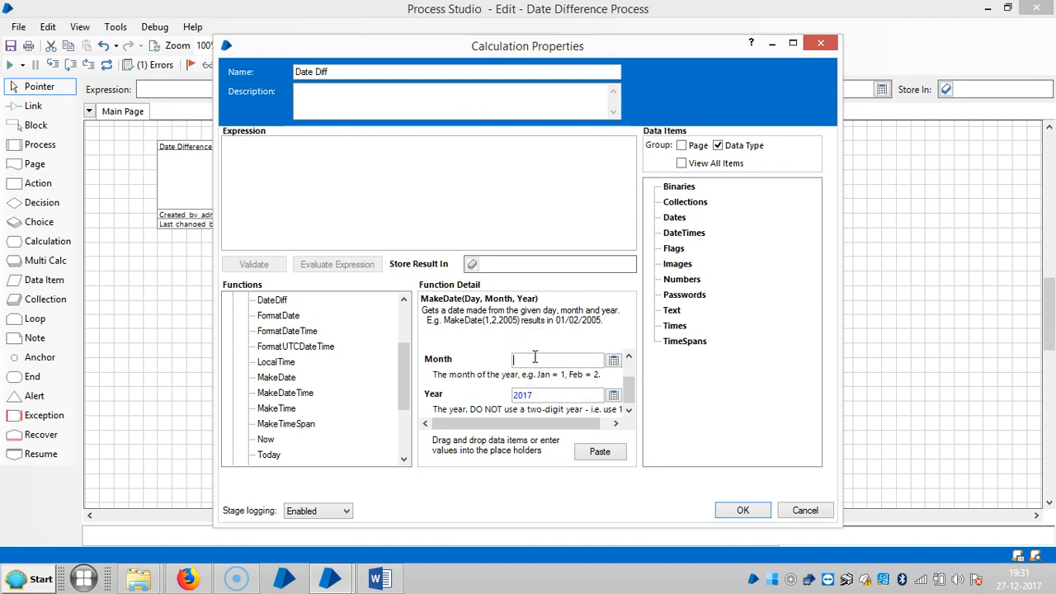
type("10")
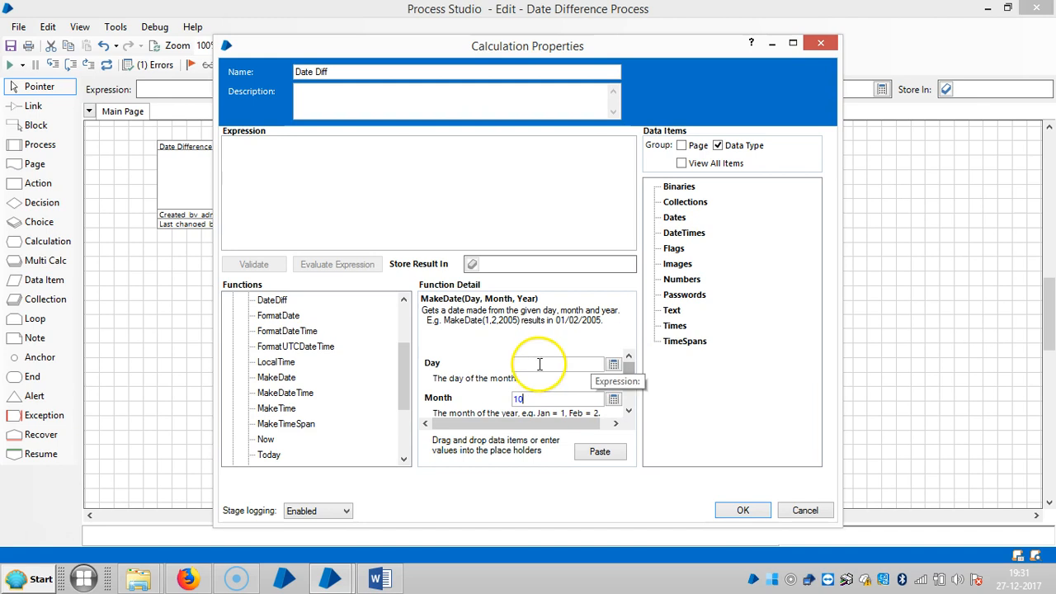
type("10")
type("2017")
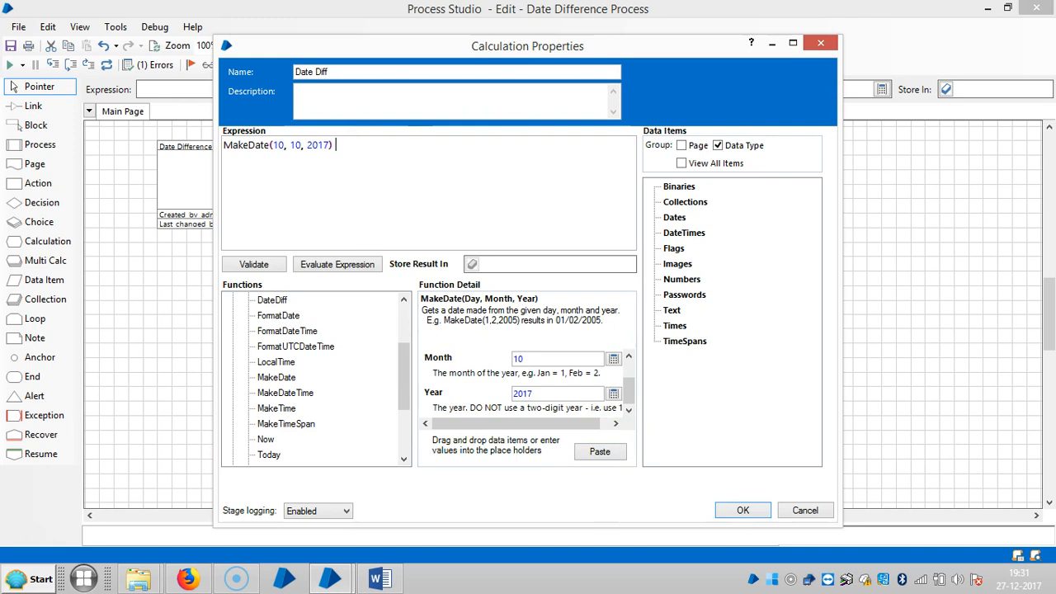
Step: Append '- MakeDate(05, 4, 2015)' to the Date Diff expression
type("-")
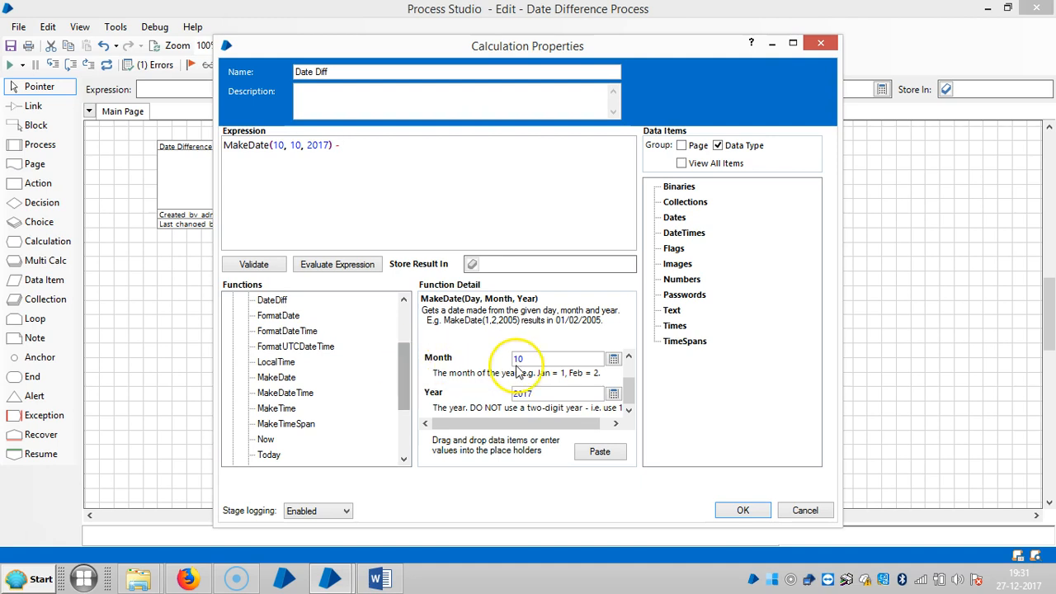
scroll("down", 3)
type("4")
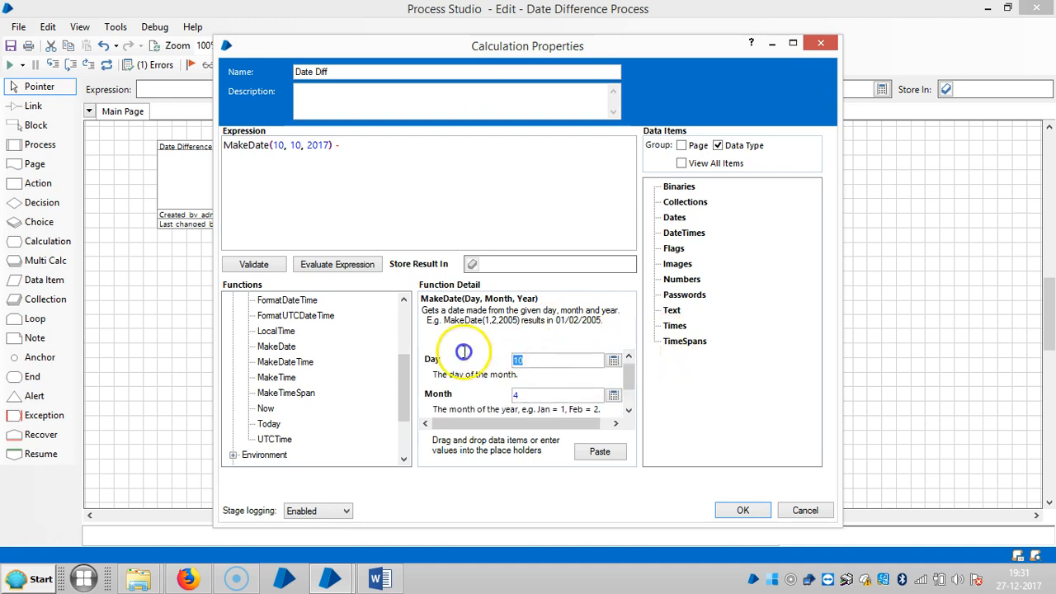
type("05")
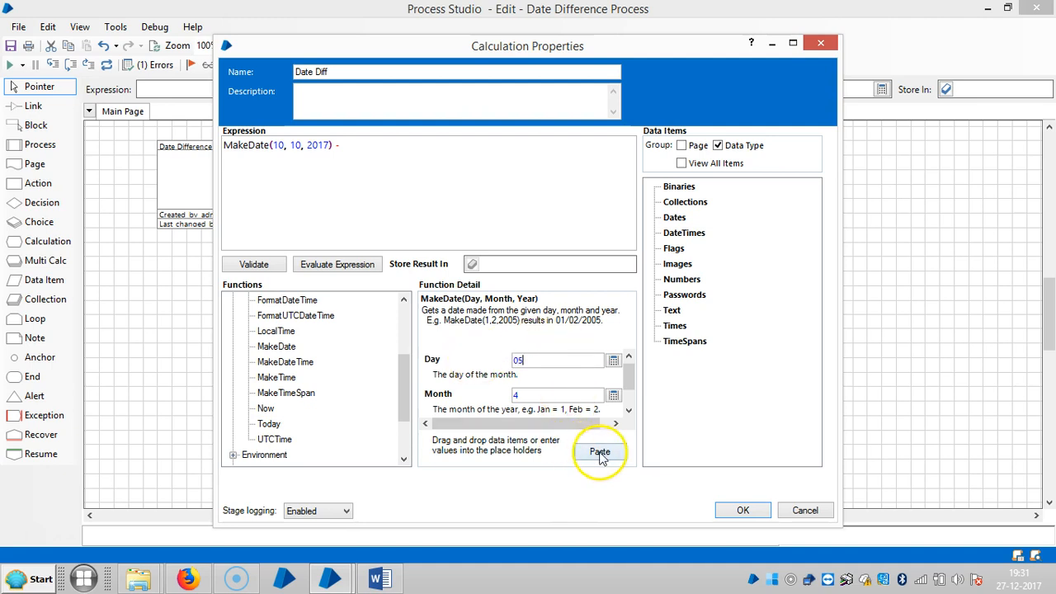
left_click(600, 451)
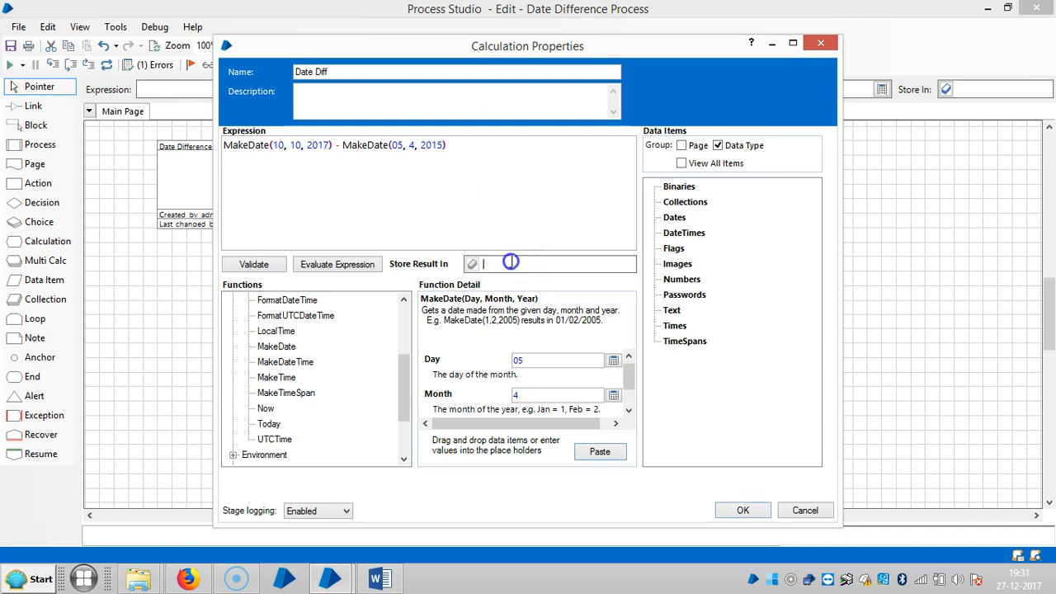
Step: Store the result in an auto-created Date Diff TimeSpan data item and close the stage
type("R")
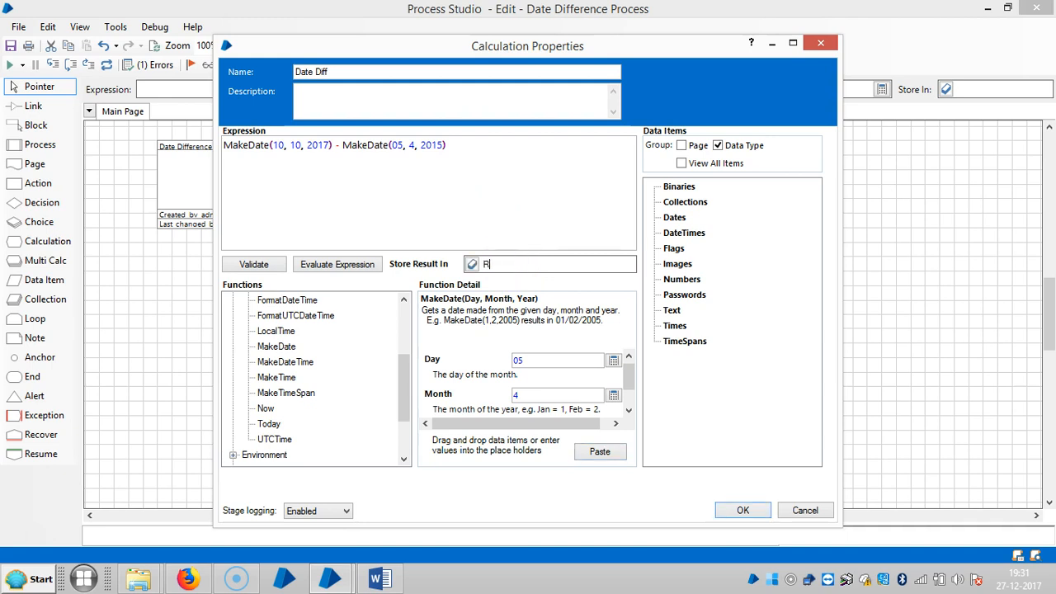
type("esult")
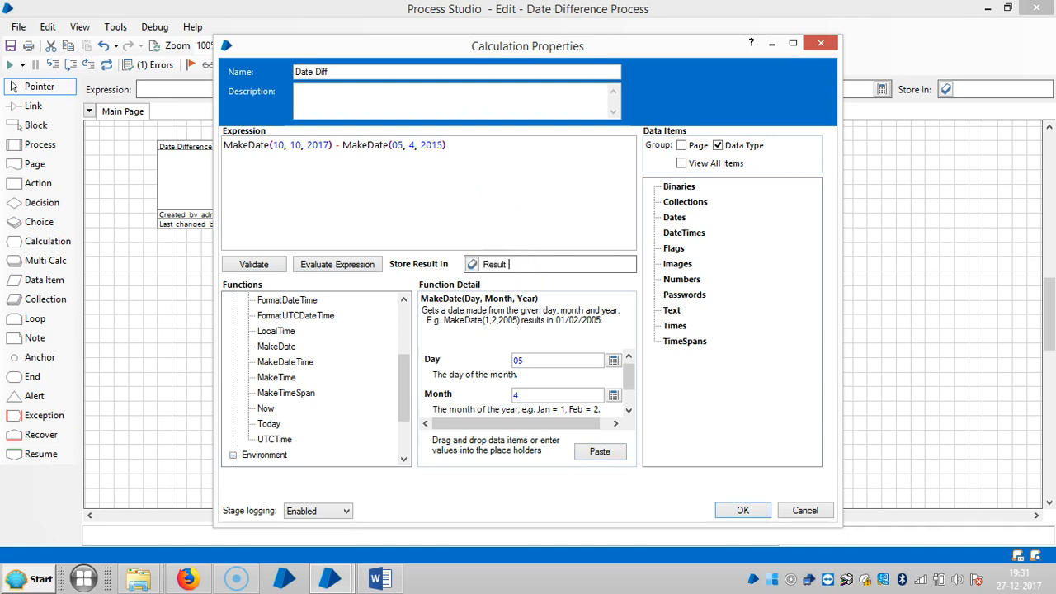
type("d")
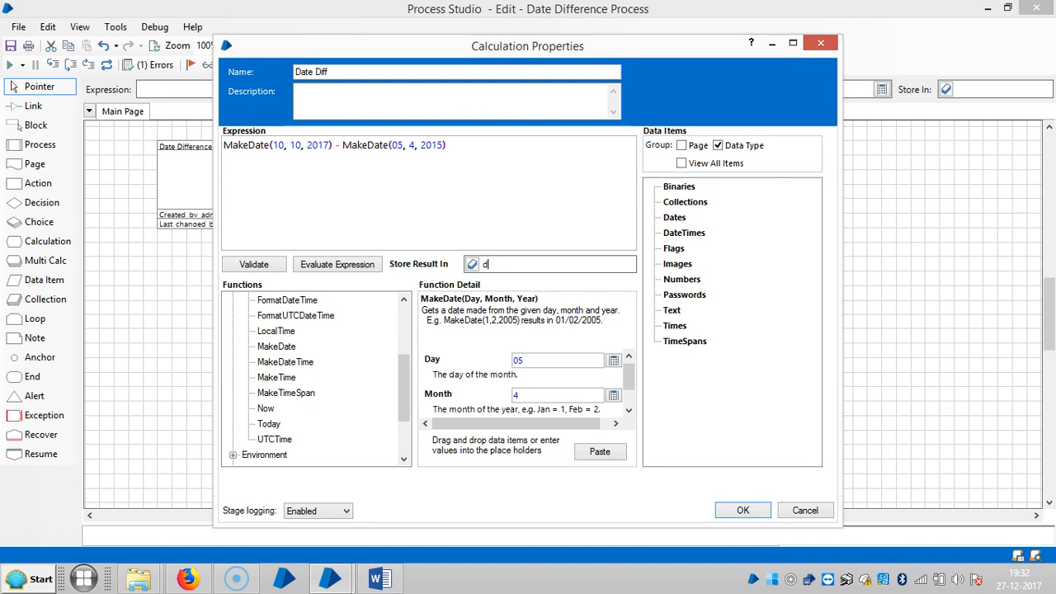
type("Date Diff")
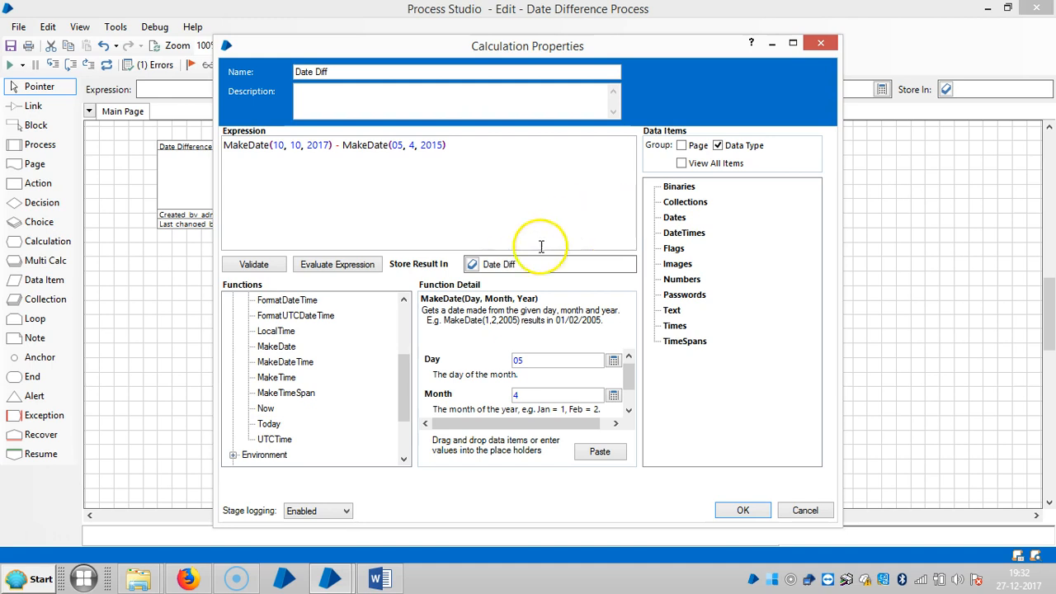
mouse_move(472, 264)
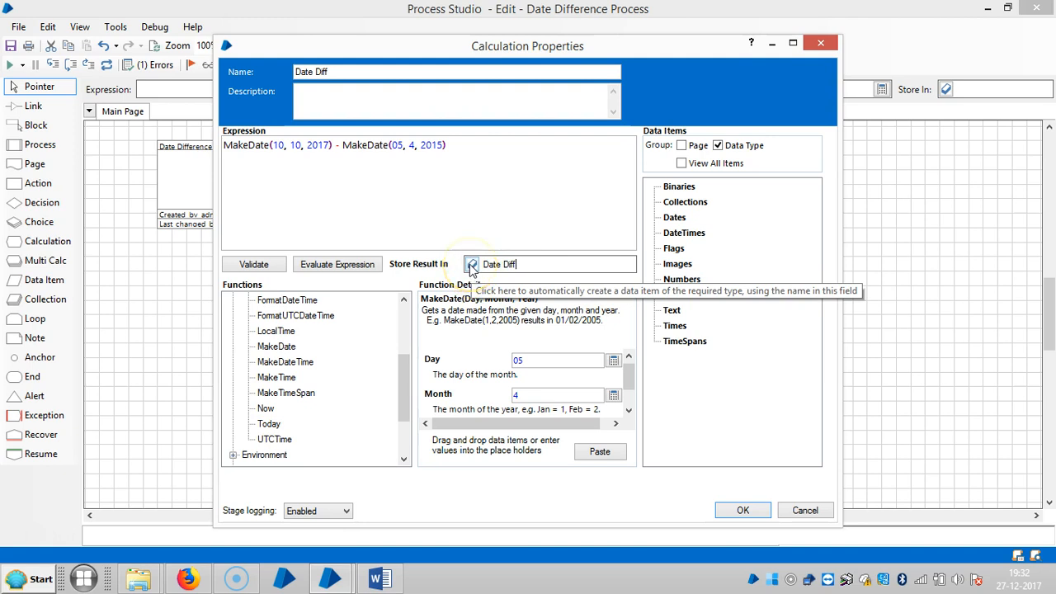
left_click(472, 264)
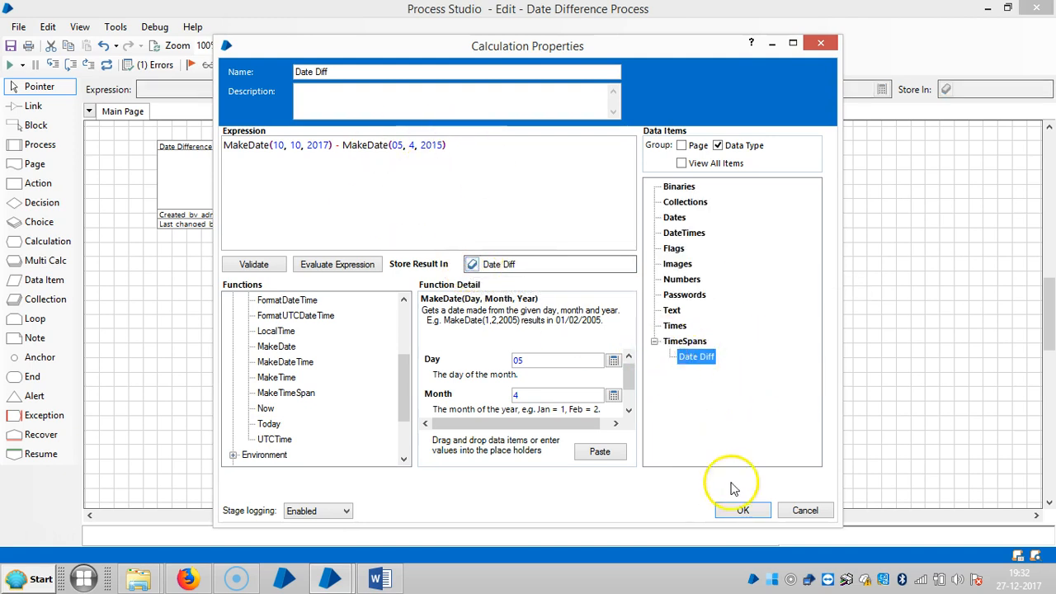
left_click(742, 510)
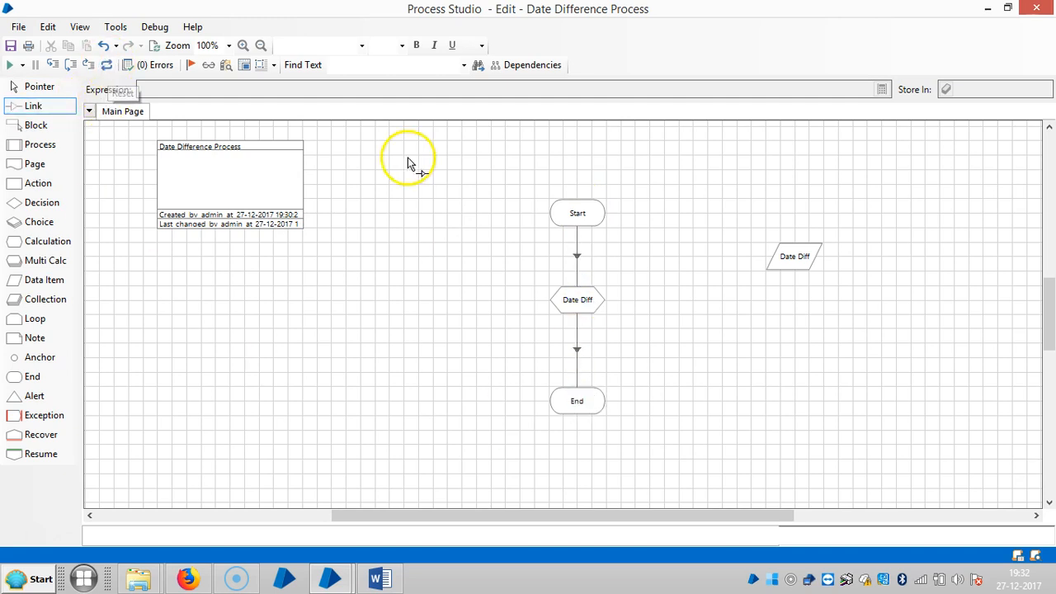
left_click(38, 86)
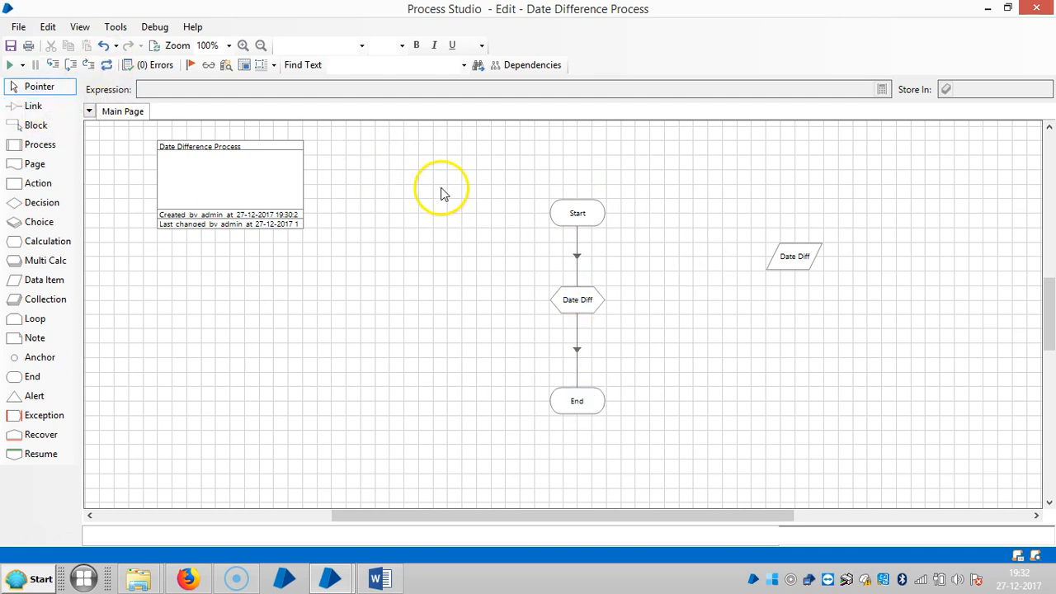